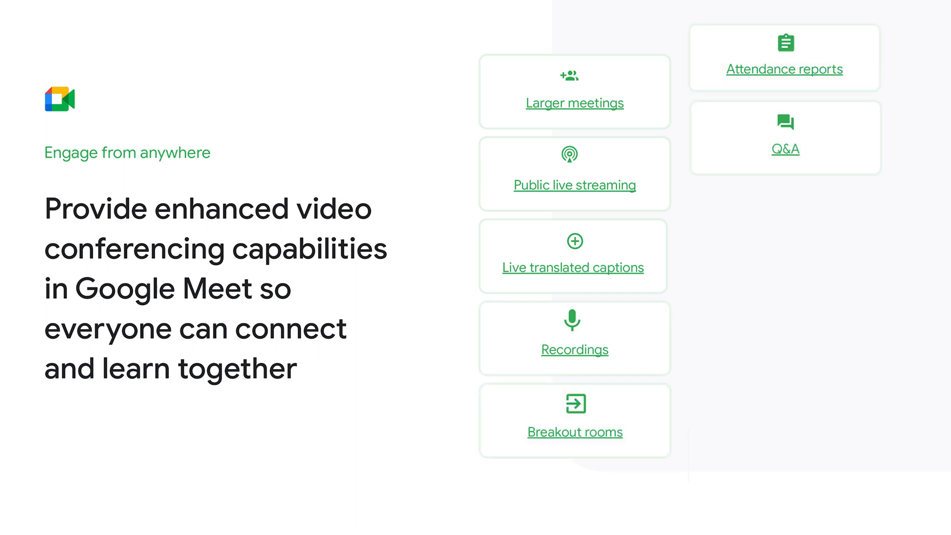
# Title the Wednesday event 'Live Stream', add Google Meet conferencing and enable live streaming
pyautogui.click(574, 102)
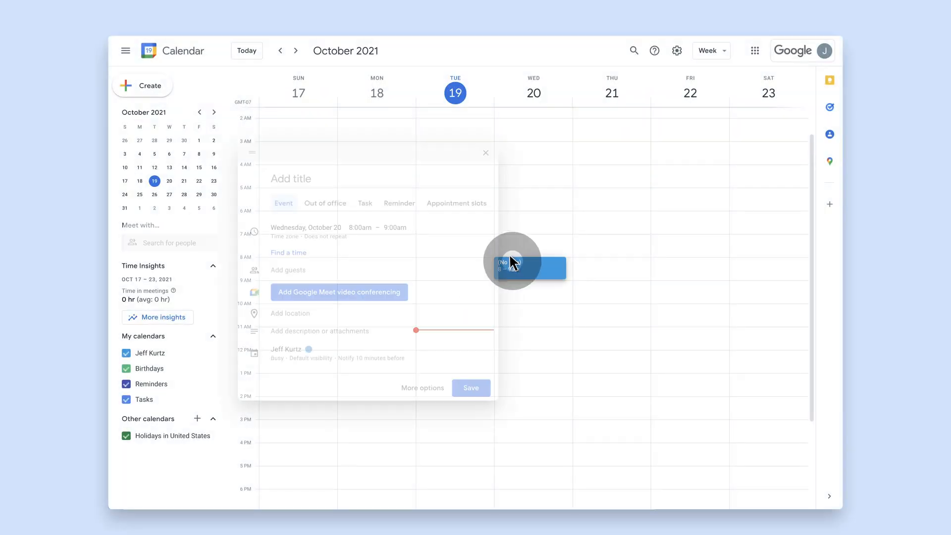
pyautogui.write('Live Stream')
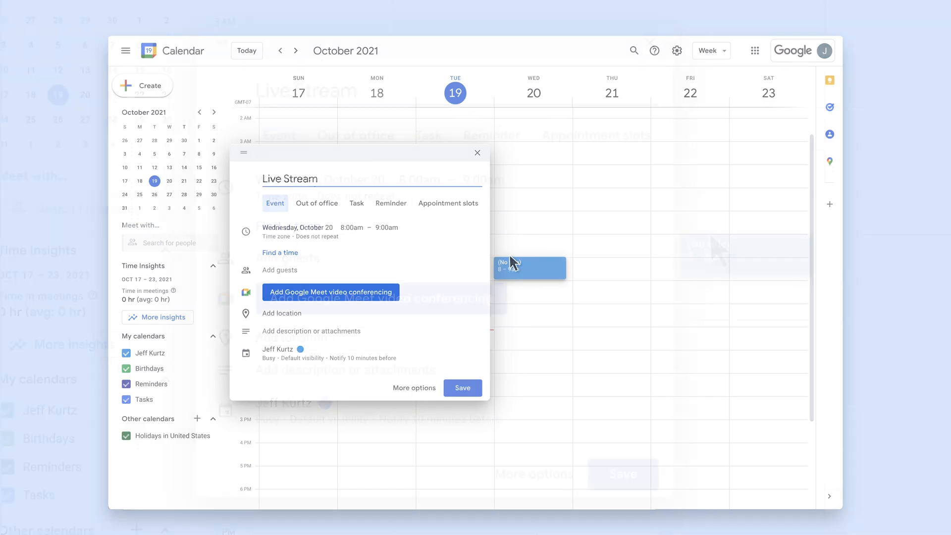
pyautogui.click(330, 291)
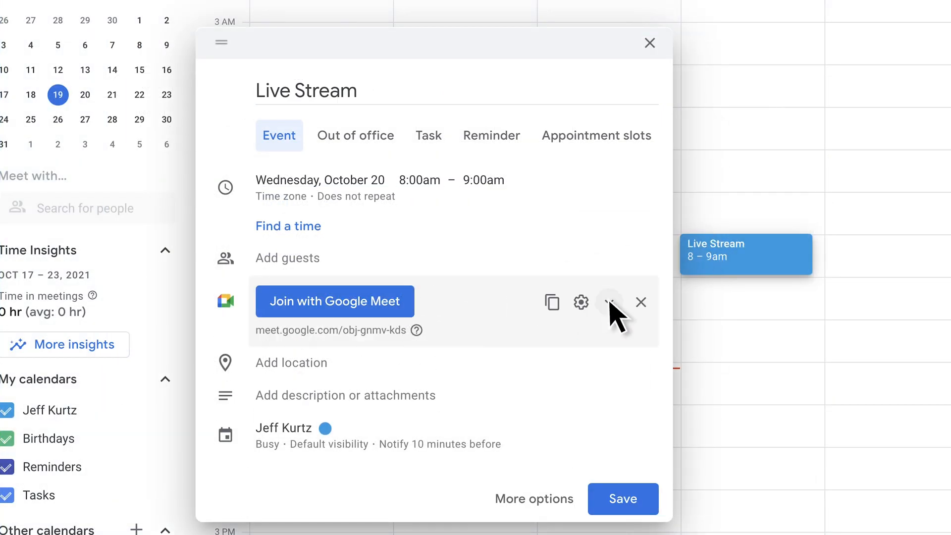
pyautogui.click(609, 302)
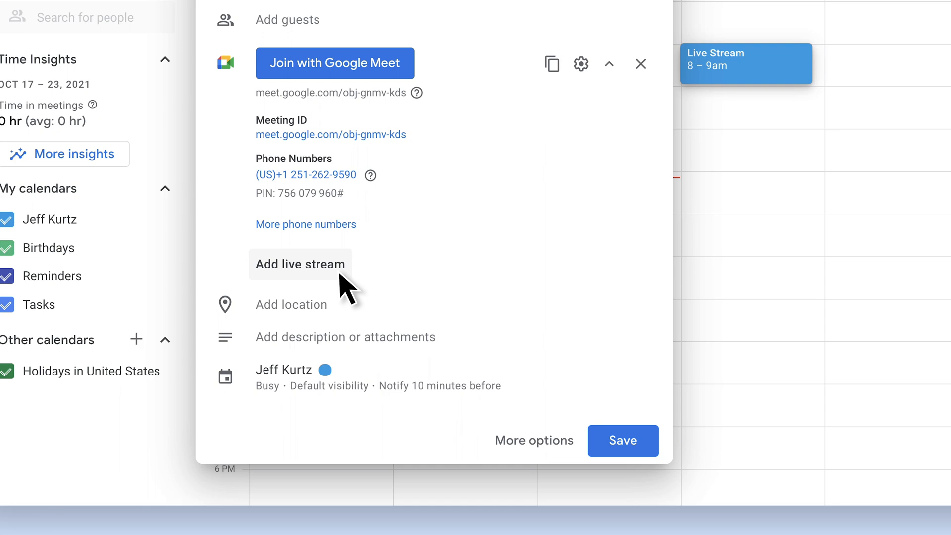
pyautogui.click(300, 263)
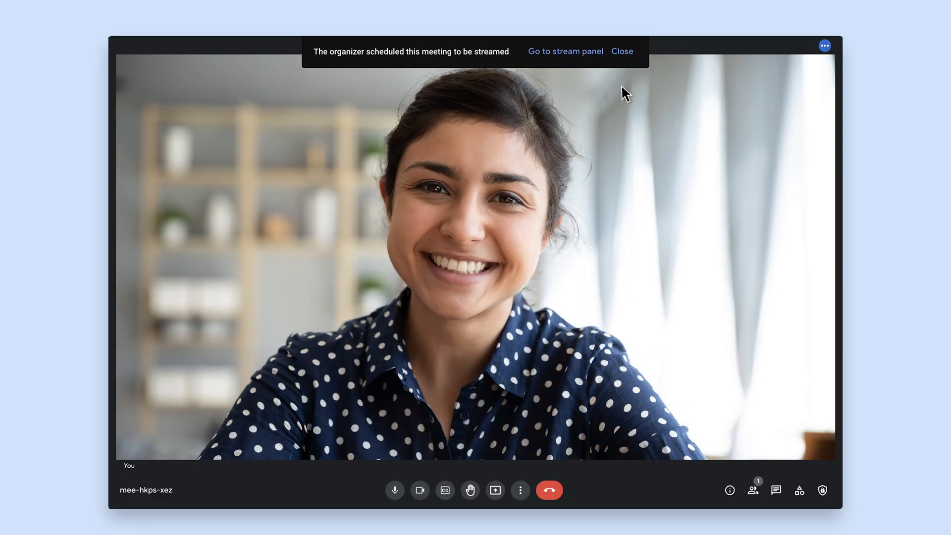
# Turn on captions and translated captions into Spanish after checking the streaming panel
pyautogui.click(565, 51)
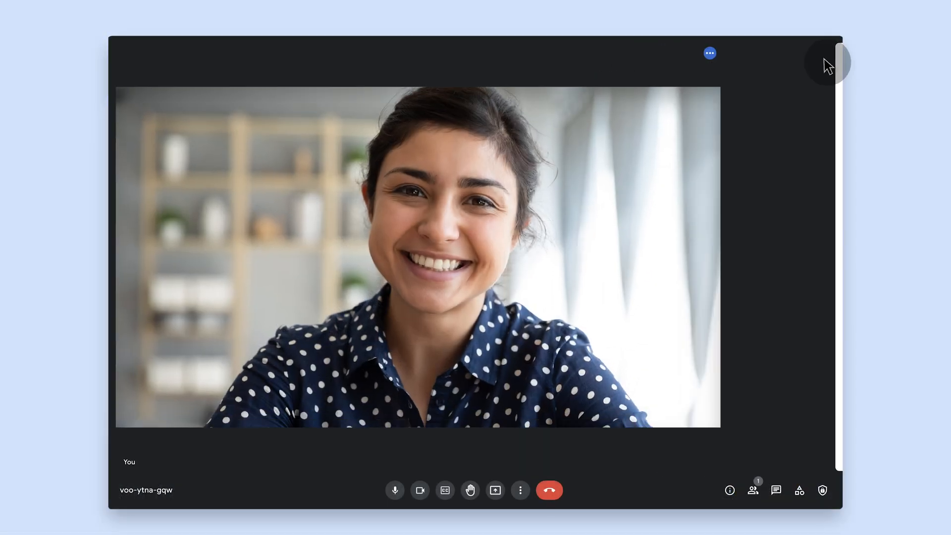
pyautogui.click(445, 490)
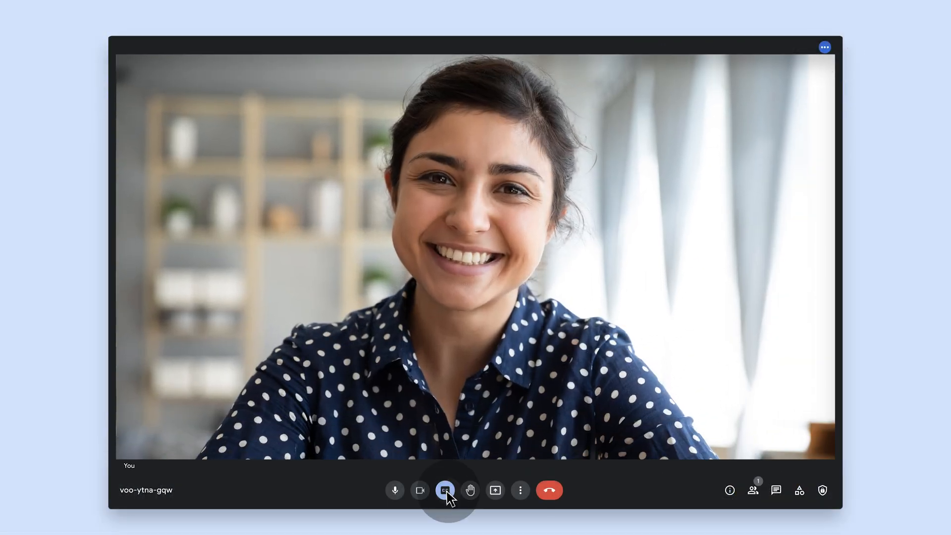
pyautogui.click(445, 490)
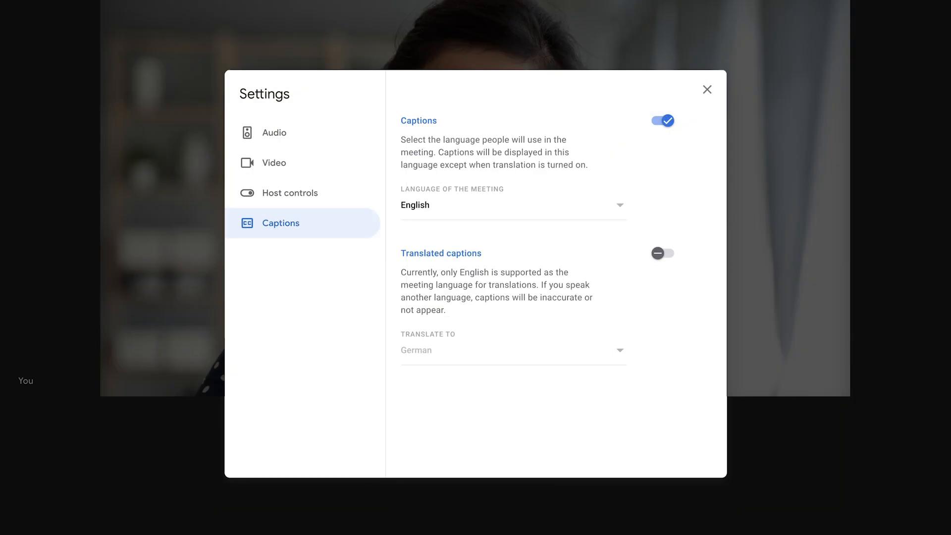
pyautogui.click(662, 253)
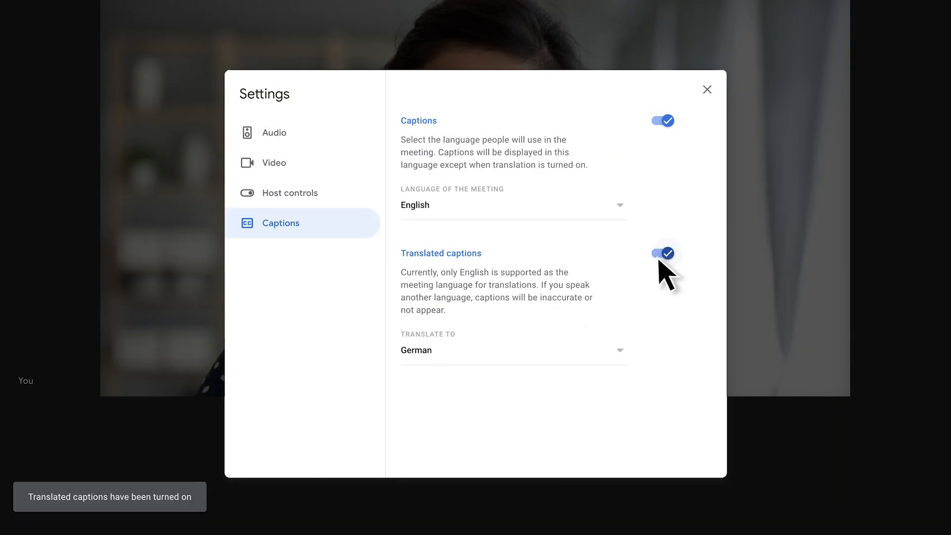
pyautogui.moveTo(618, 357)
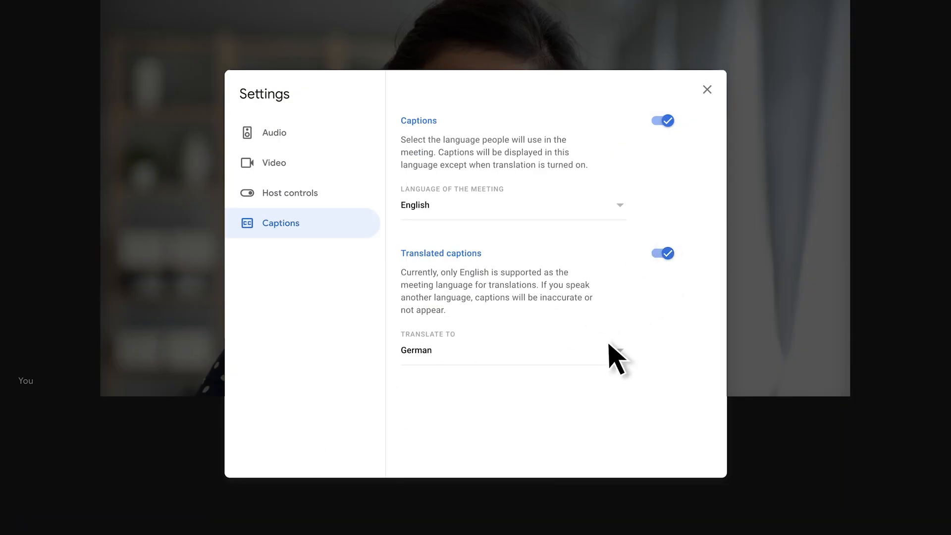
pyautogui.click(513, 351)
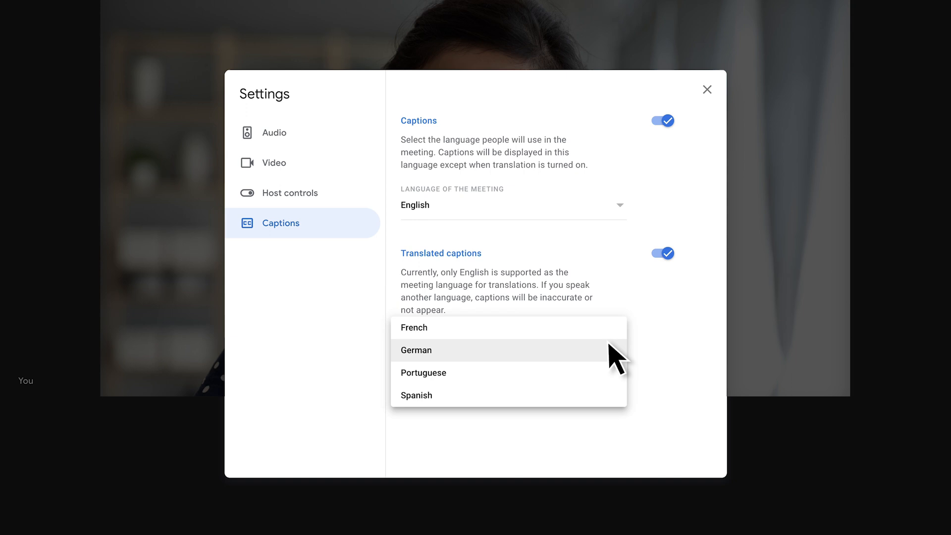
pyautogui.moveTo(565, 395)
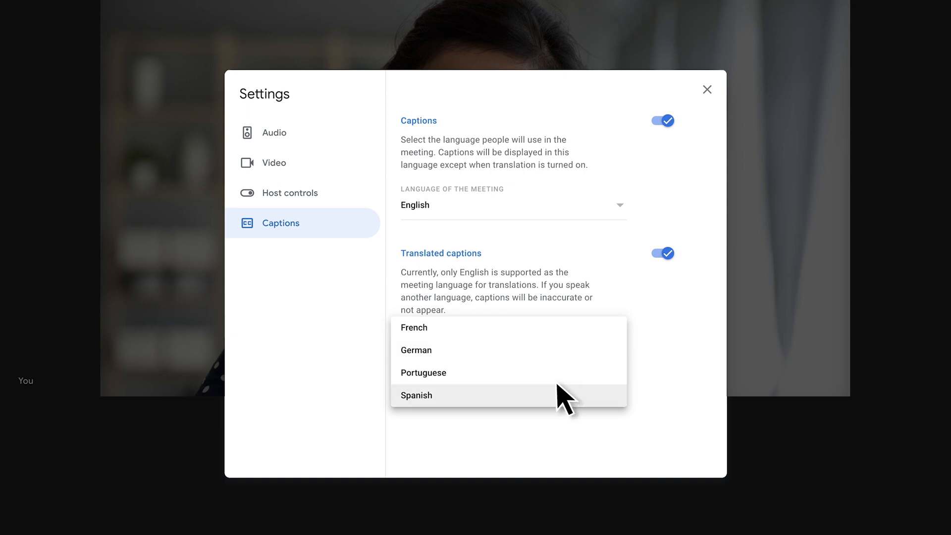
pyautogui.click(417, 395)
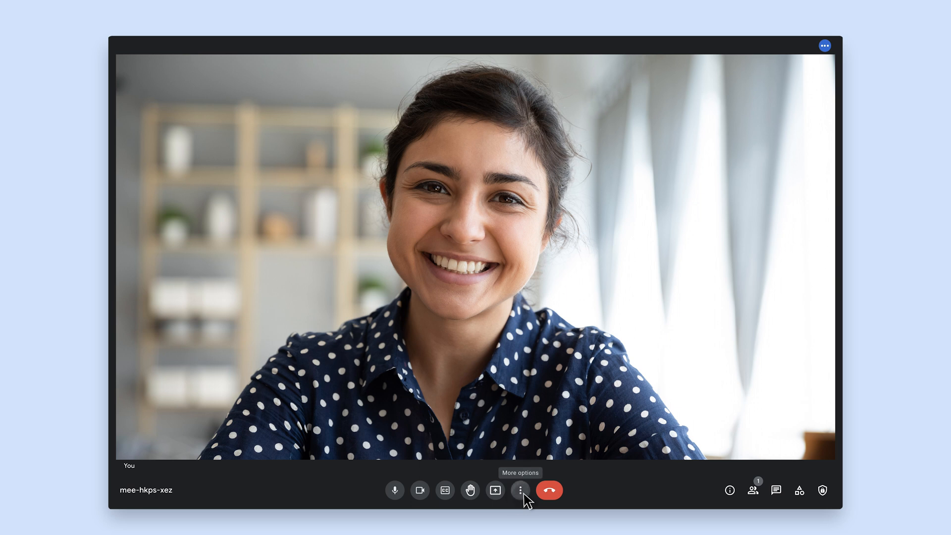
pyautogui.click(520, 490)
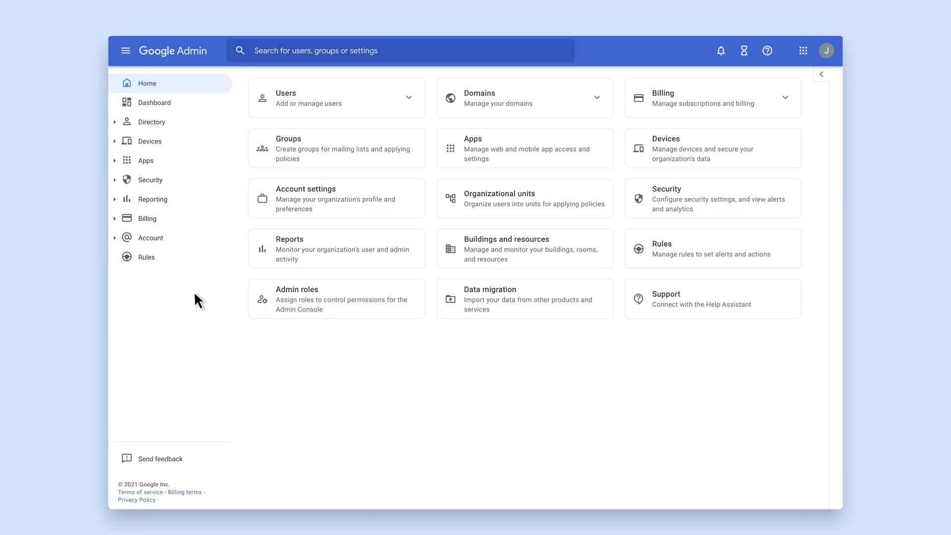
# Open Apps > Google Workspace > Google Meet in the Admin console
pyautogui.click(146, 160)
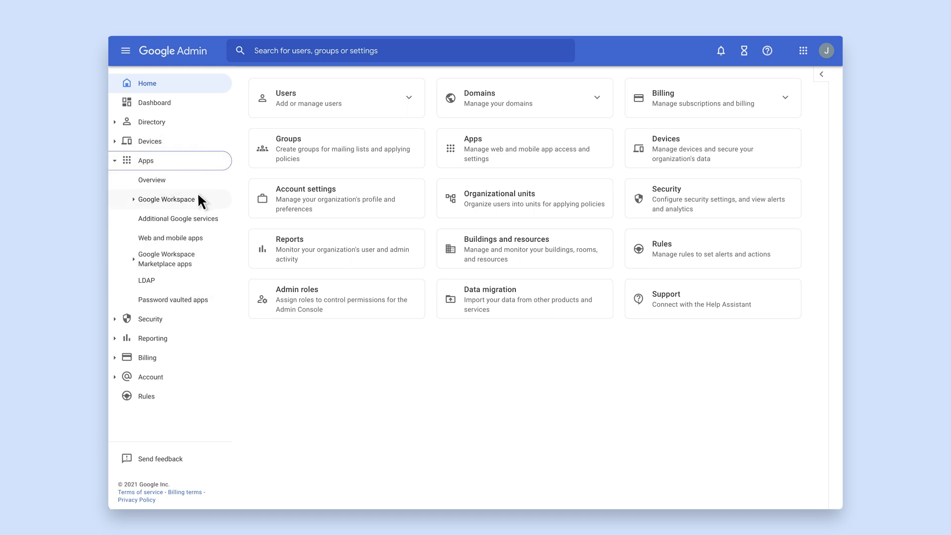
pyautogui.click(170, 396)
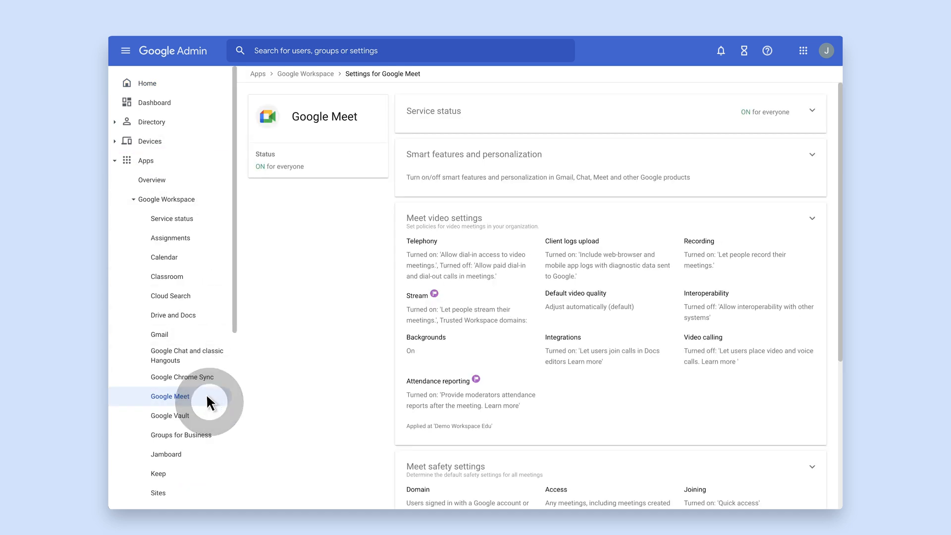
pyautogui.click(443, 218)
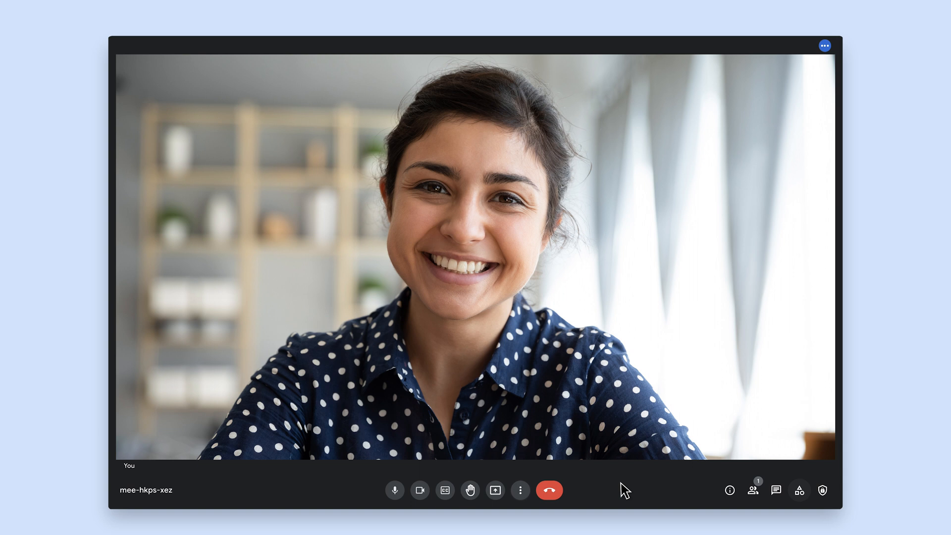
pyautogui.moveTo(800, 497)
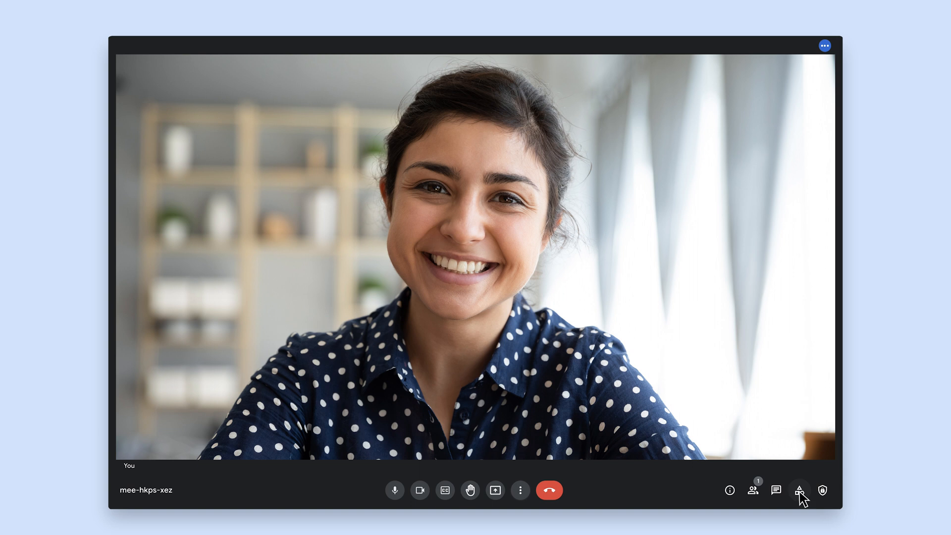
# Set up breakout rooms with a higher room count, then return to the Activities list
pyautogui.click(799, 490)
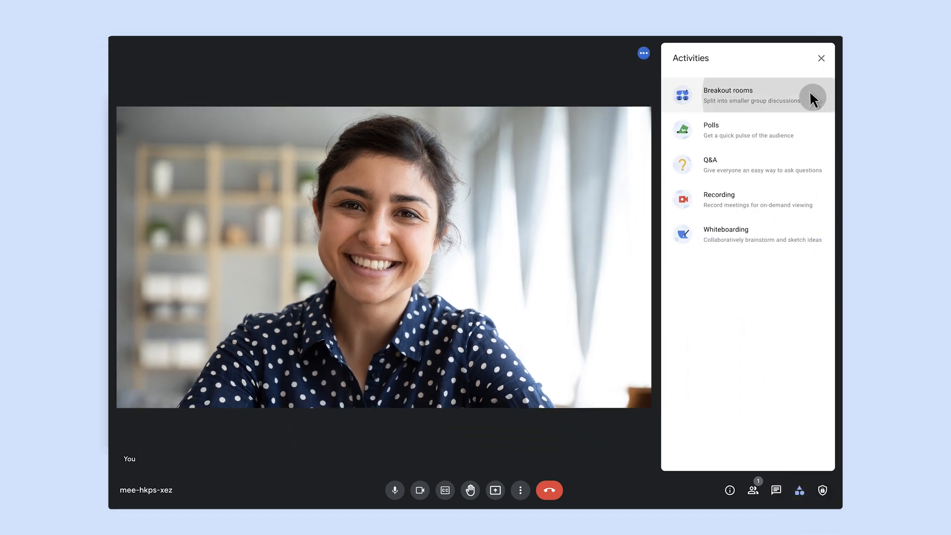
pyautogui.click(728, 95)
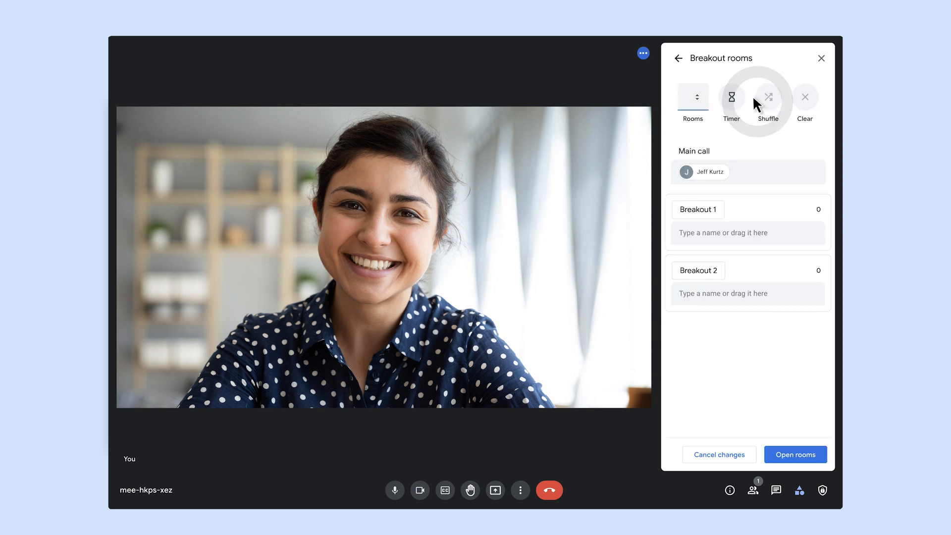
pyautogui.click(697, 93)
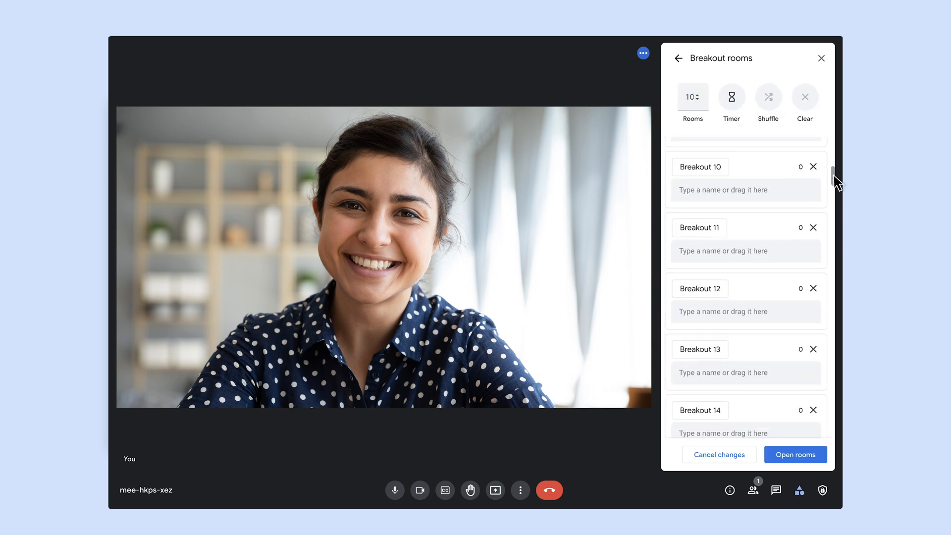
pyautogui.scroll(-3)
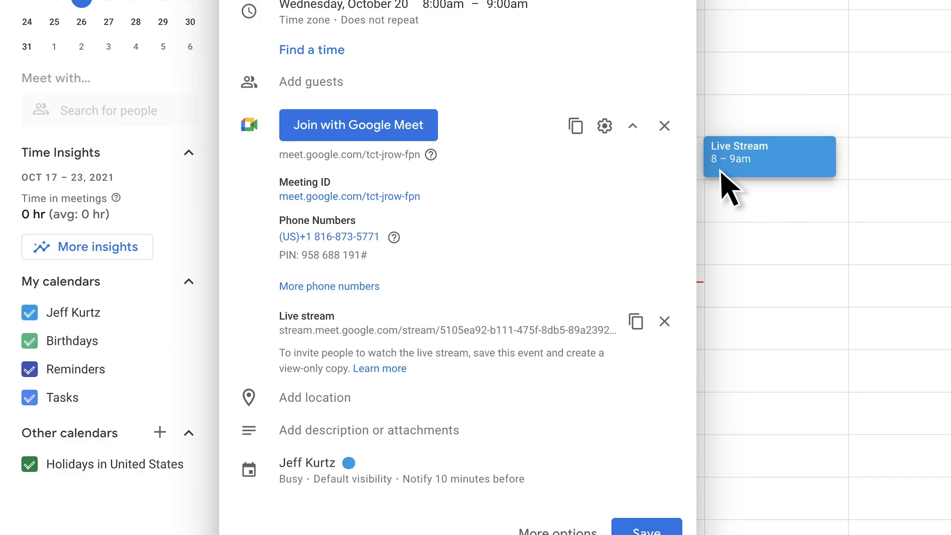
pyautogui.click(605, 125)
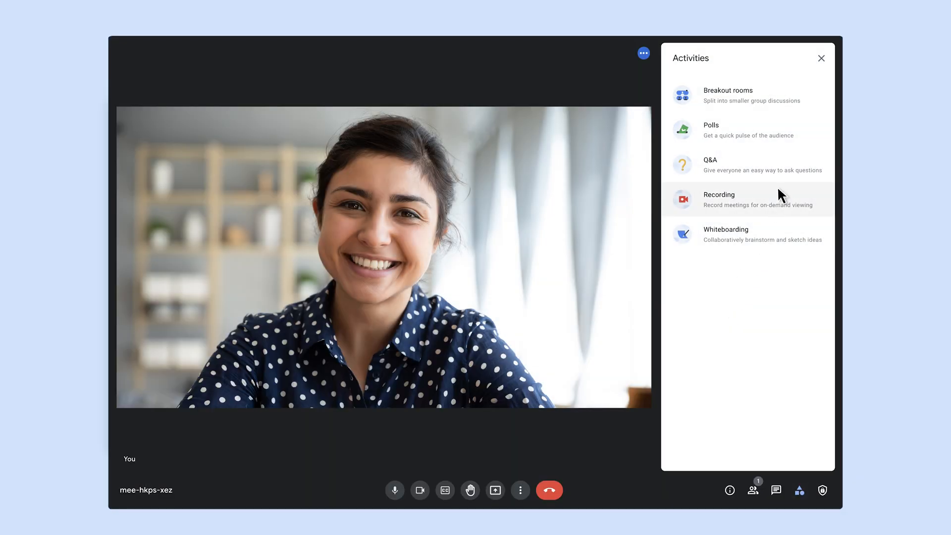
# Open the Q&A activity panel, then view the meeting data email
pyautogui.click(711, 129)
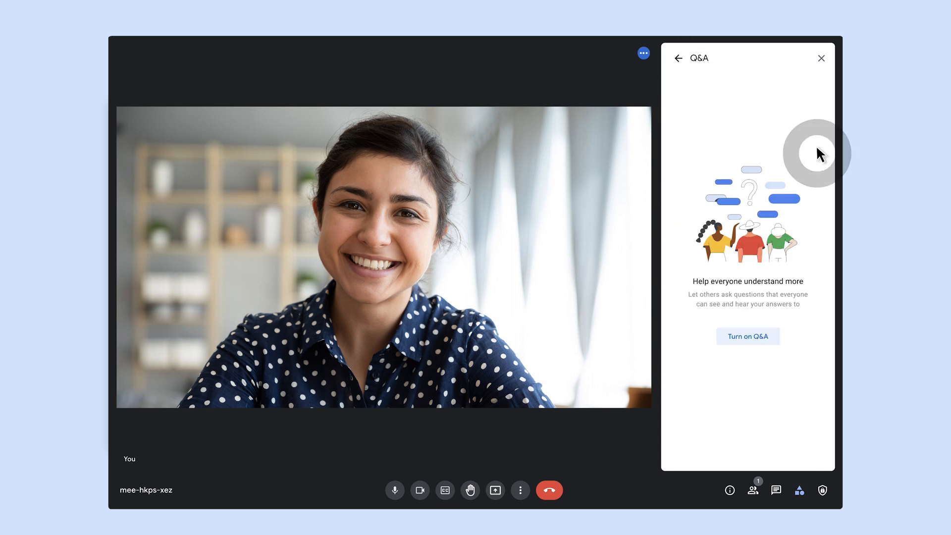
pyautogui.moveTo(819, 153)
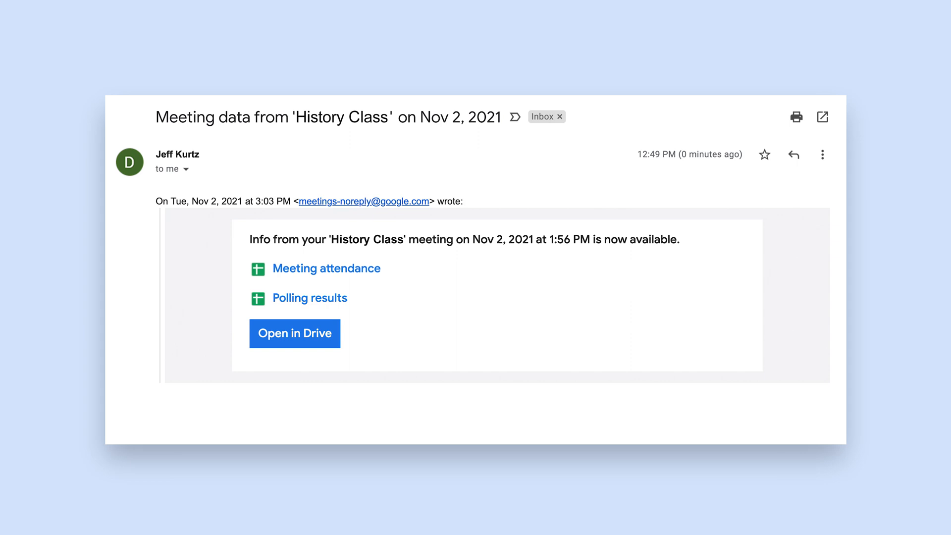
pyautogui.click(327, 268)
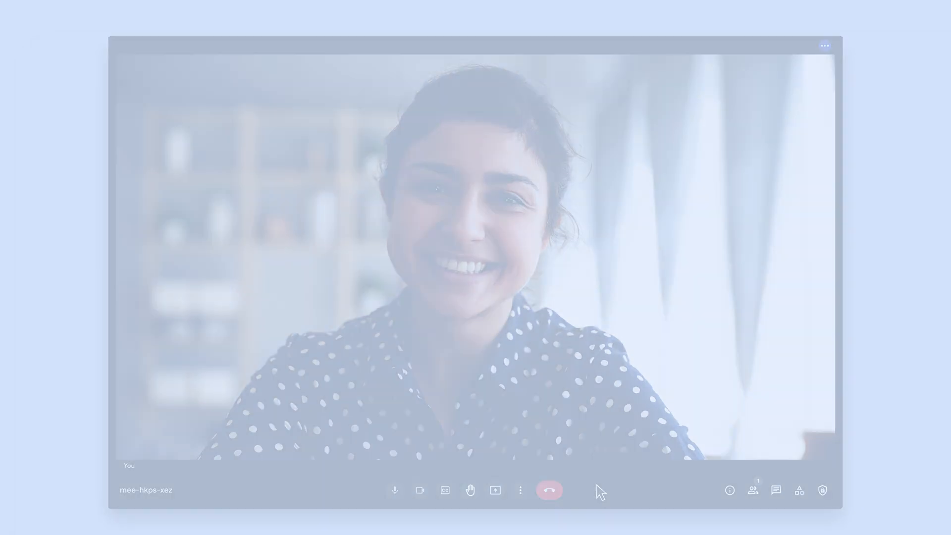
# Open the call Settings Audio tab showing microphone, noise cancellation and speakers
pyautogui.click(519, 490)
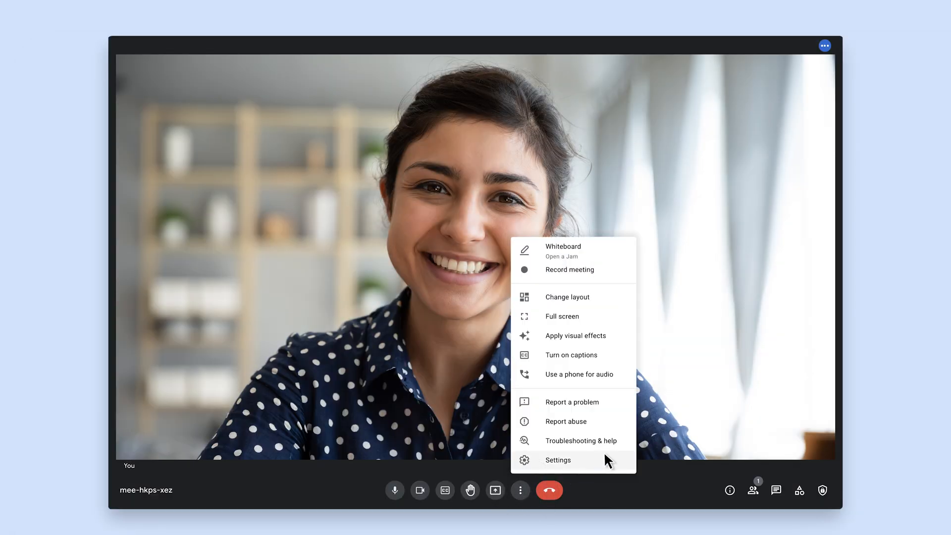
pyautogui.click(558, 460)
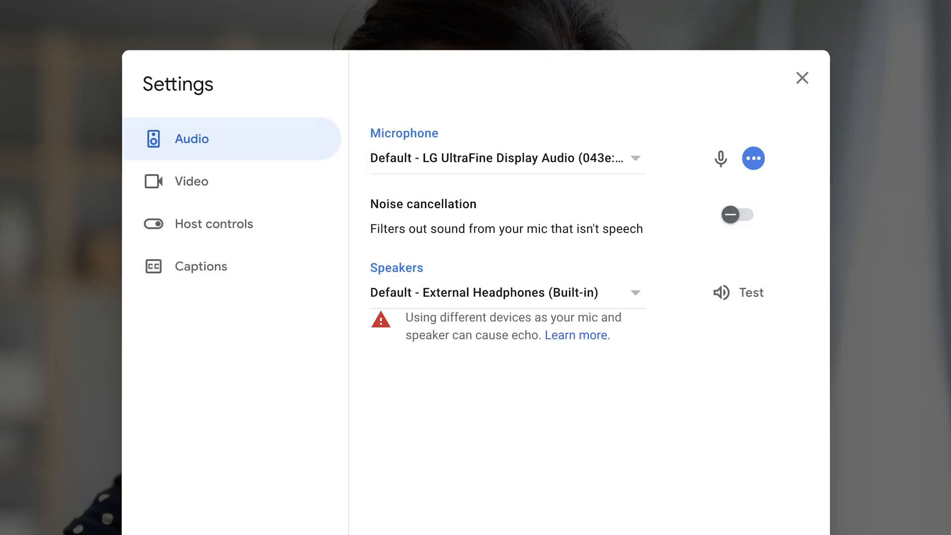
pyautogui.click(737, 214)
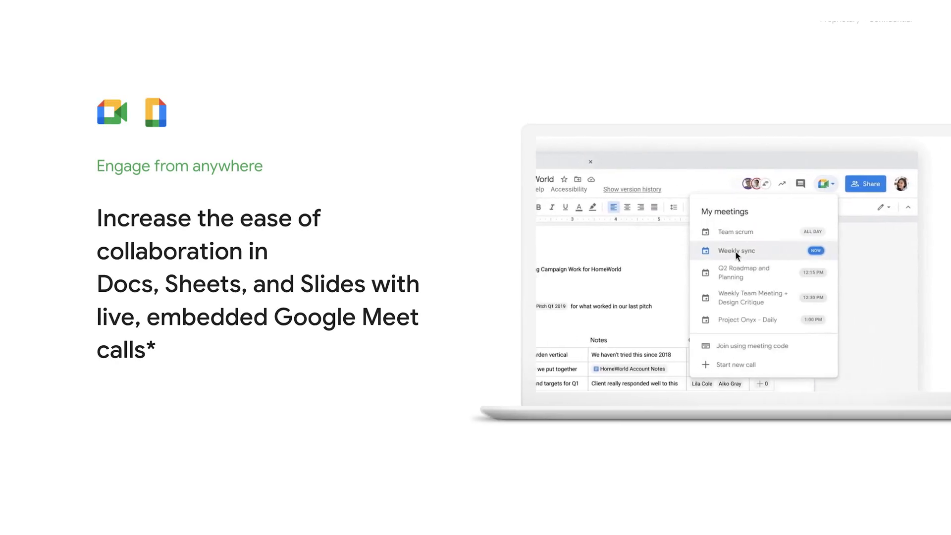
# Join the Weekly sync call from Docs, then add the 'Hybrid' bullet to the slide
pyautogui.click(736, 251)
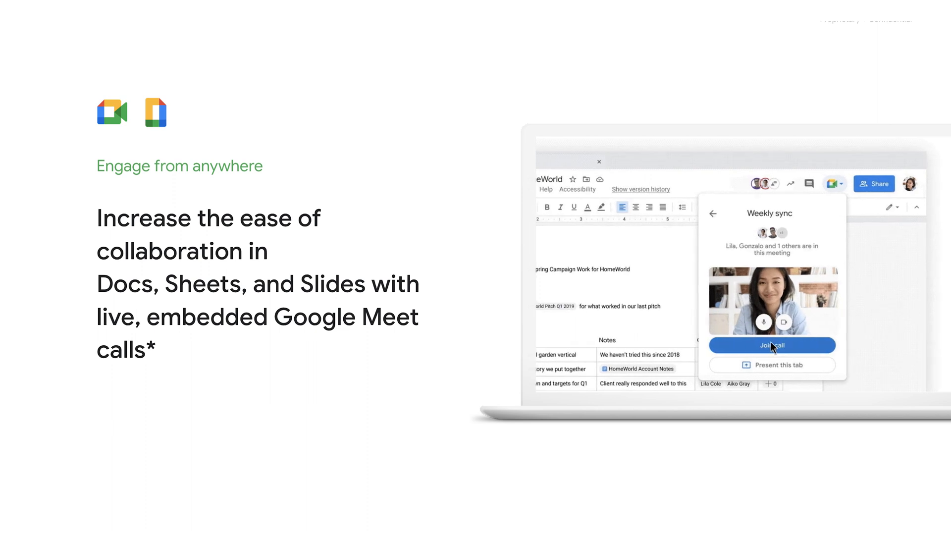
pyautogui.click(771, 345)
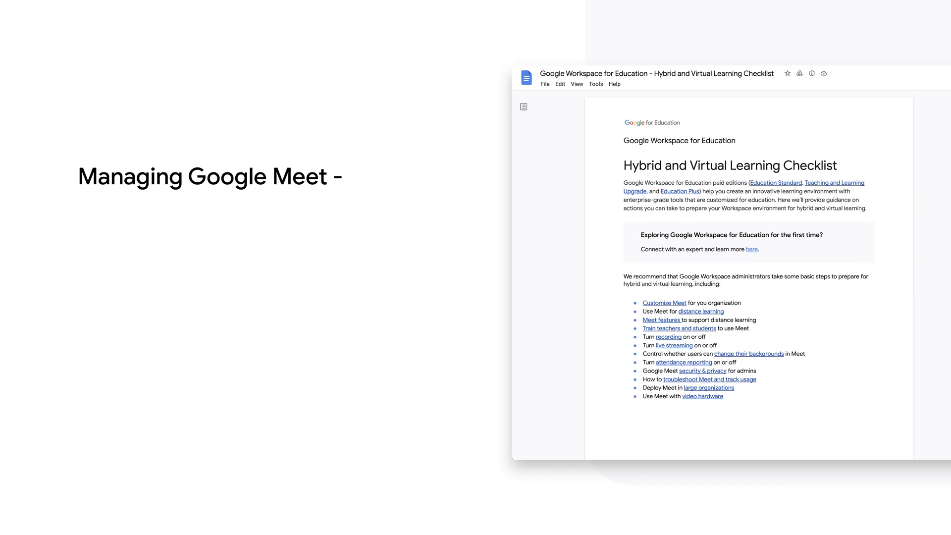
pyautogui.write('Hybrid')
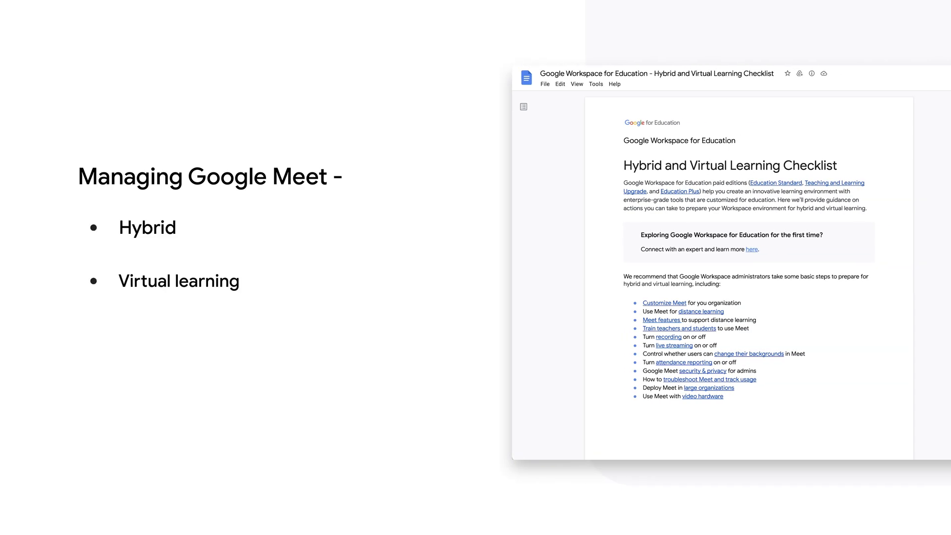